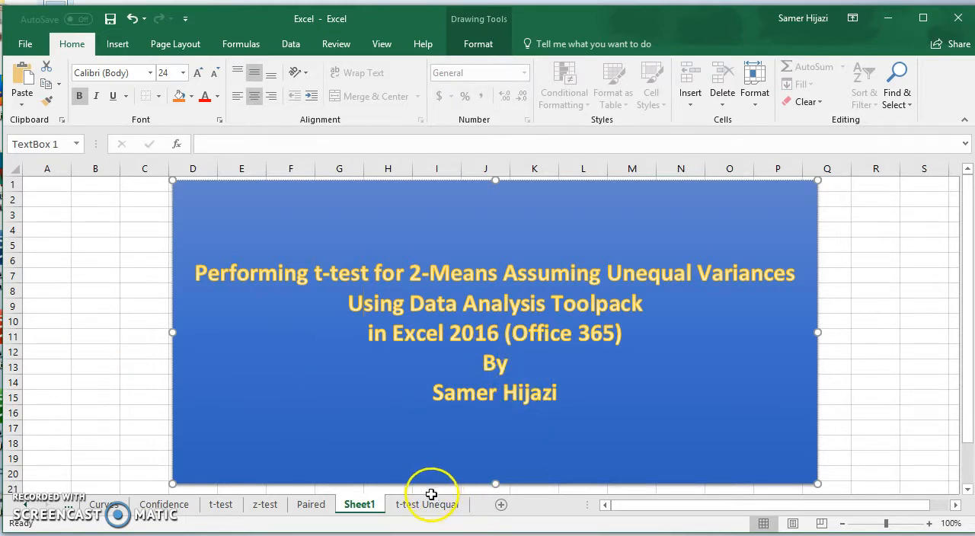
# Switch to the 't-test Unequal' sheet with the CEO income data.
pyautogui.click(428, 505)
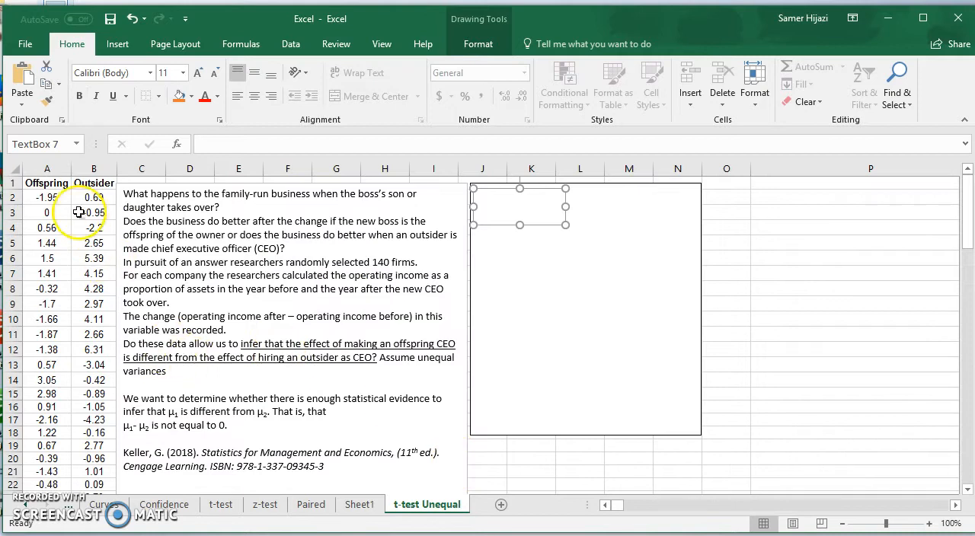
pyautogui.scroll(-3)
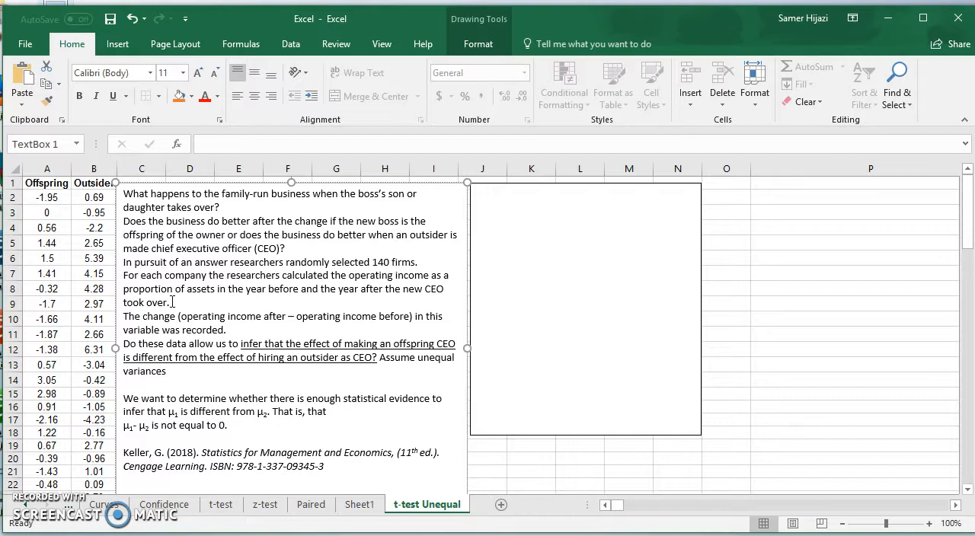
pyautogui.moveTo(457, 262)
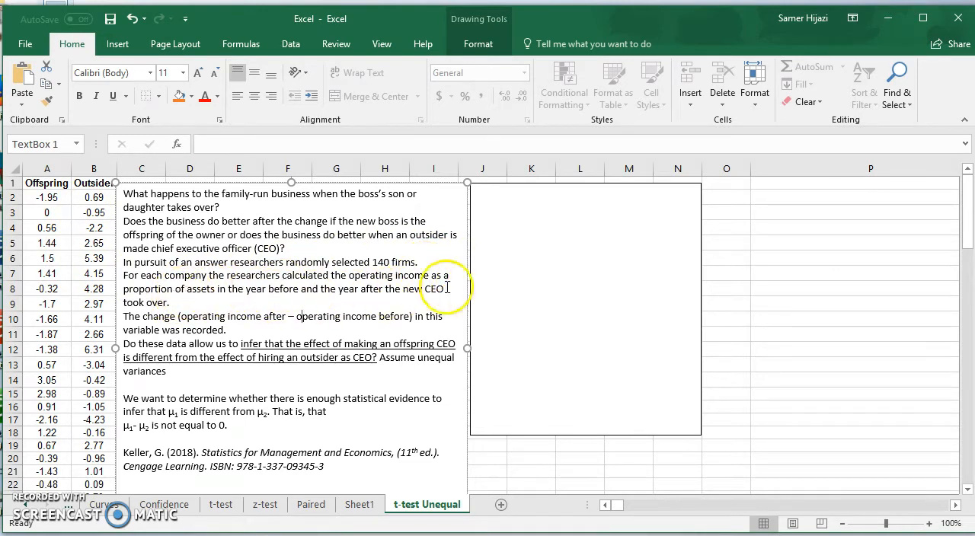
pyautogui.moveTo(352, 296)
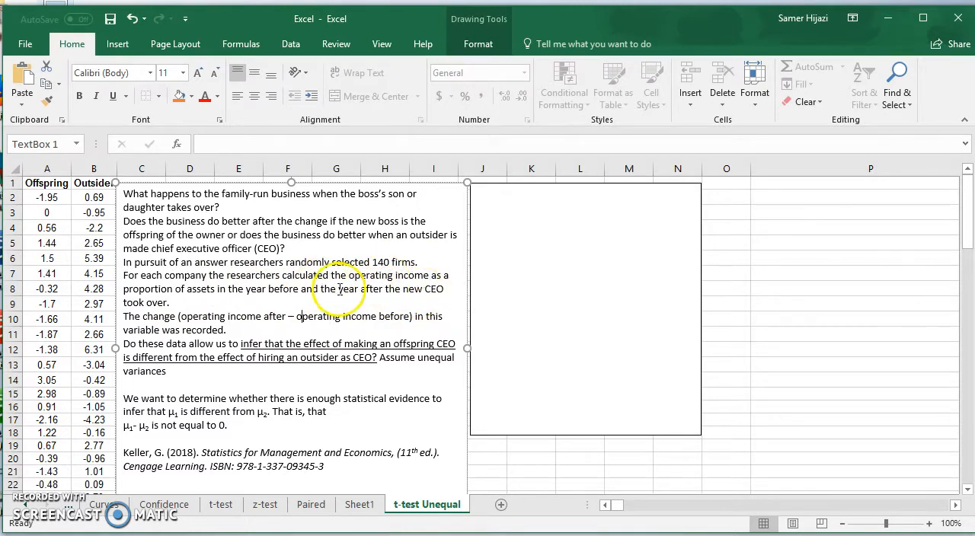
pyautogui.moveTo(394, 282)
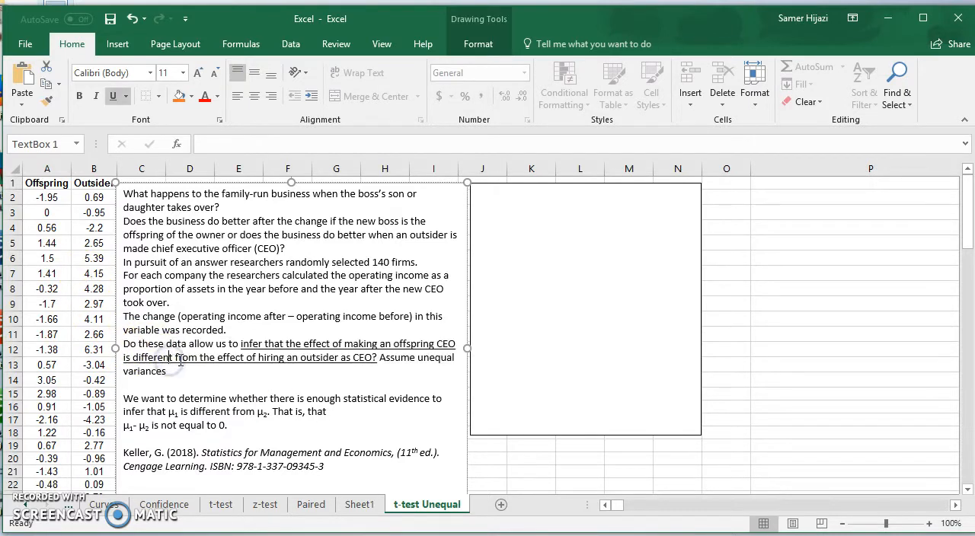
pyautogui.doubleClick(152, 357)
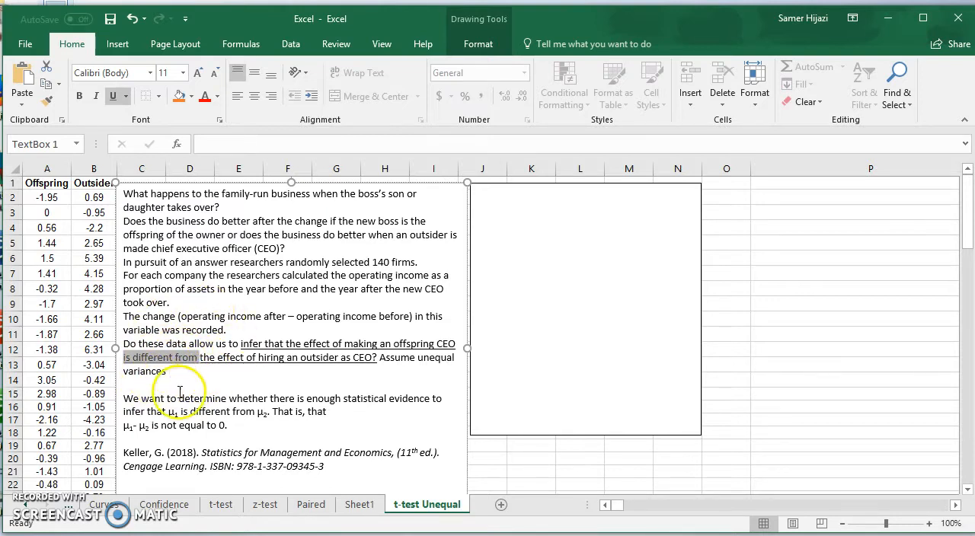
pyautogui.moveTo(212, 369)
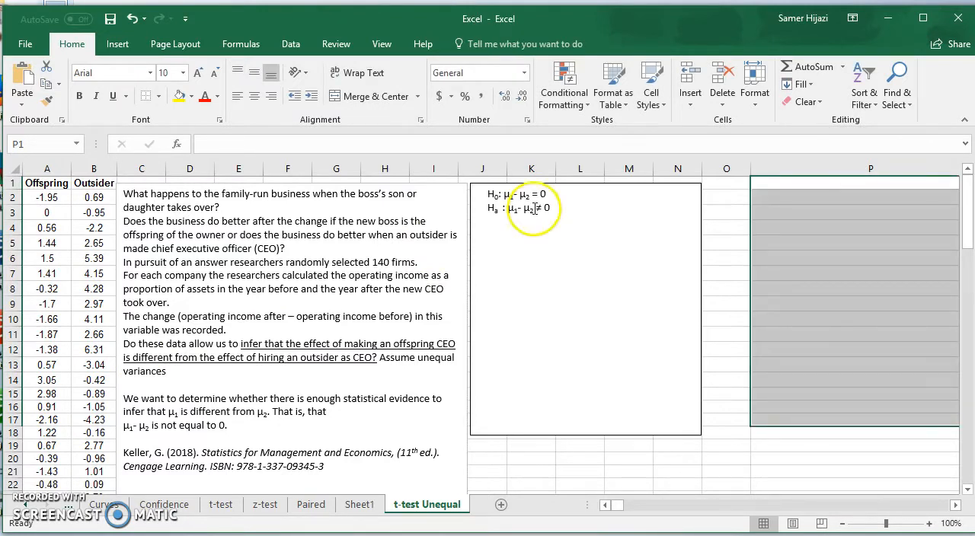
pyautogui.moveTo(171, 235)
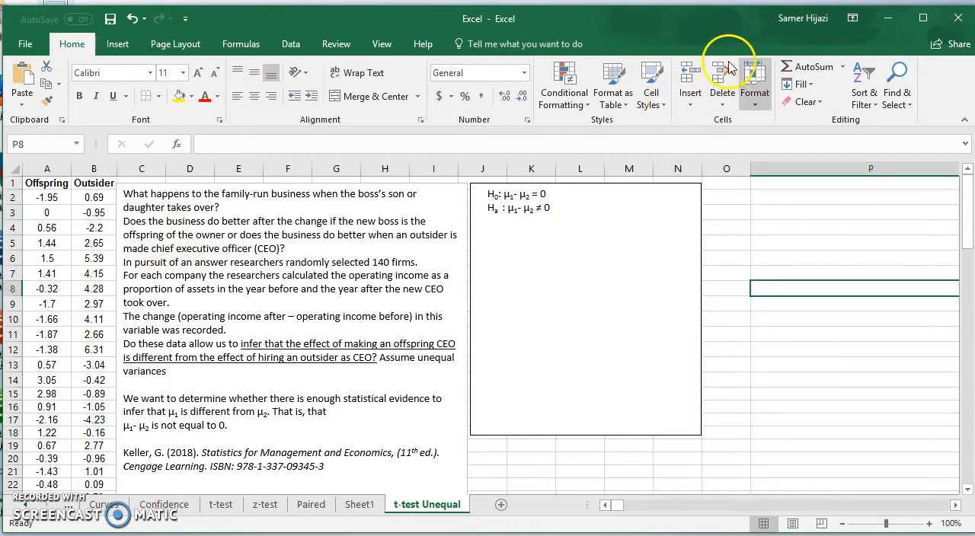
pyautogui.moveTo(289, 43)
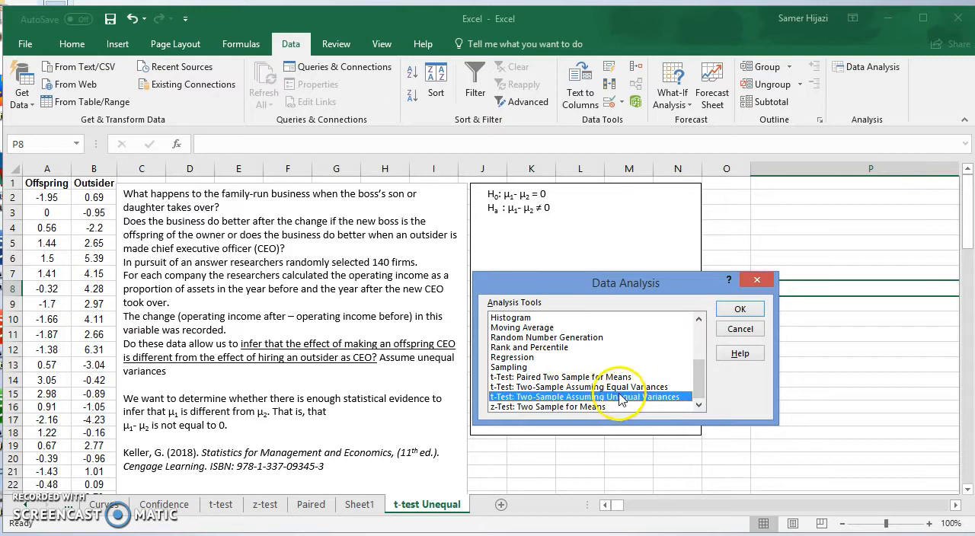
# Run t-Test: Two-Sample Unequal Variances on A2:A43 and B2:B99, alpha 0.05, output at P2.
pyautogui.click(740, 307)
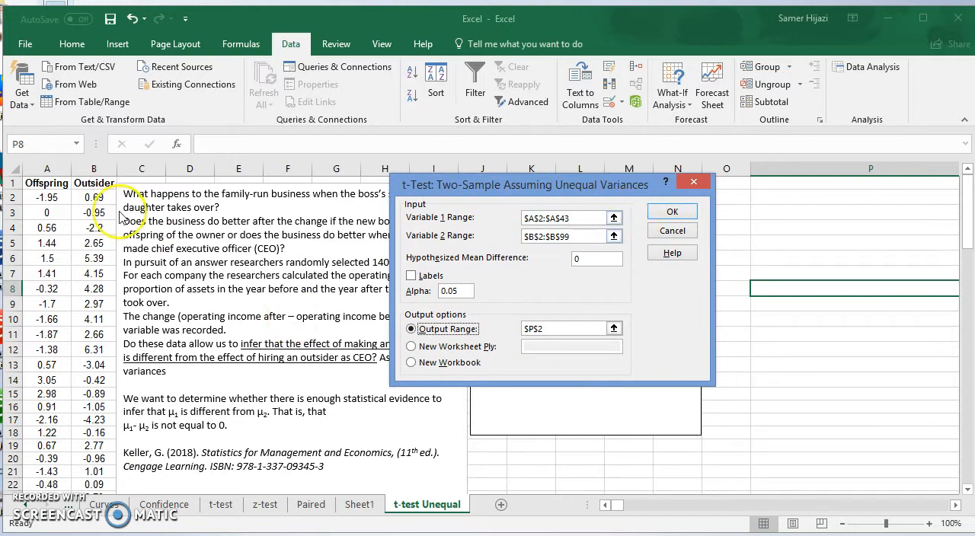
pyautogui.moveTo(64, 320)
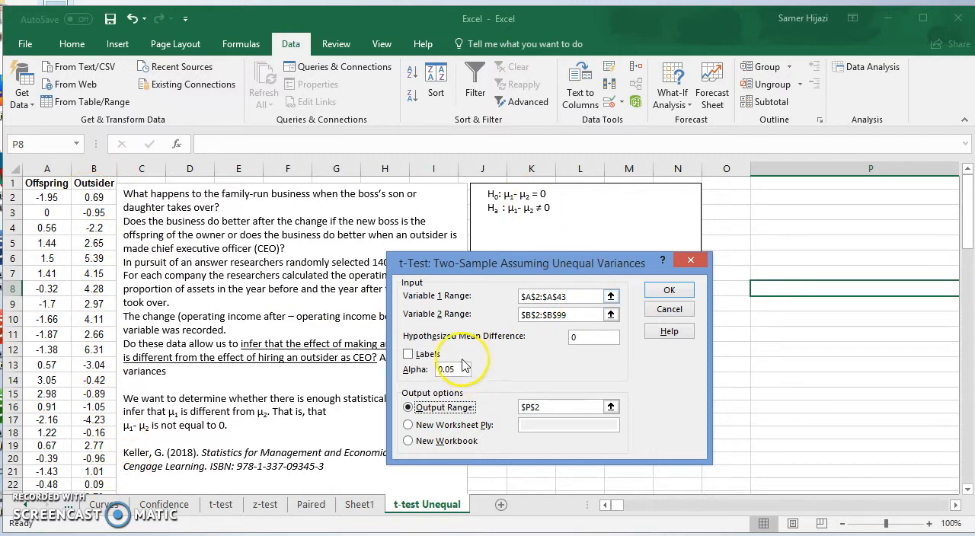
pyautogui.click(595, 336)
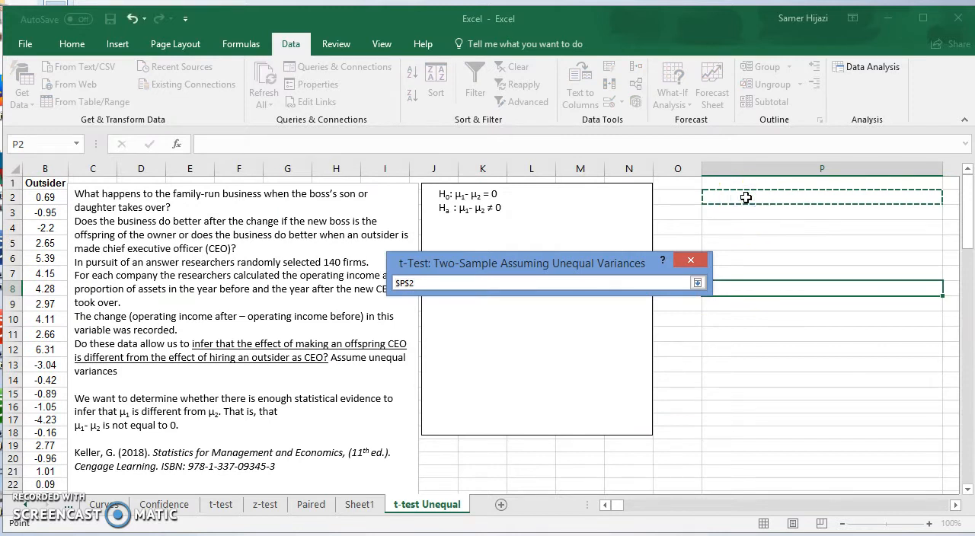
pyautogui.click(698, 284)
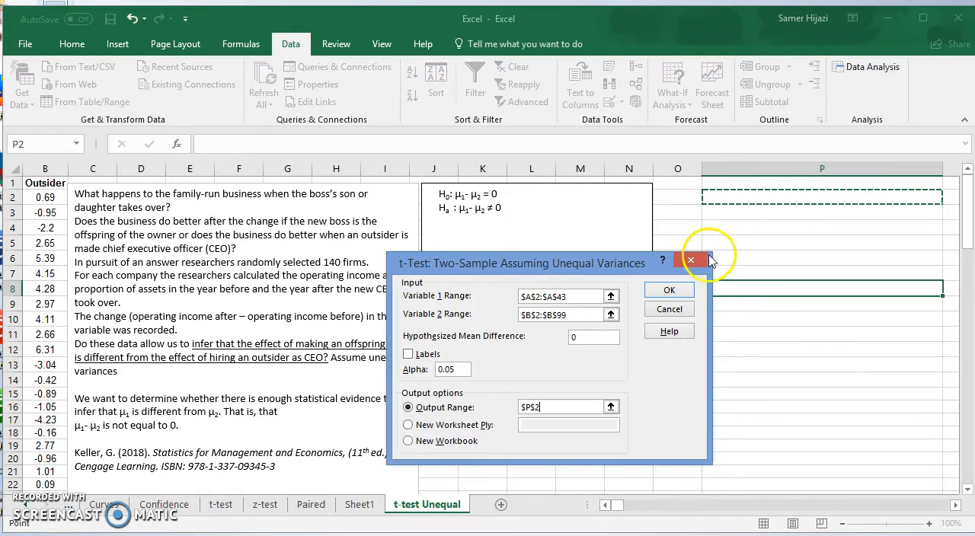
pyautogui.click(669, 289)
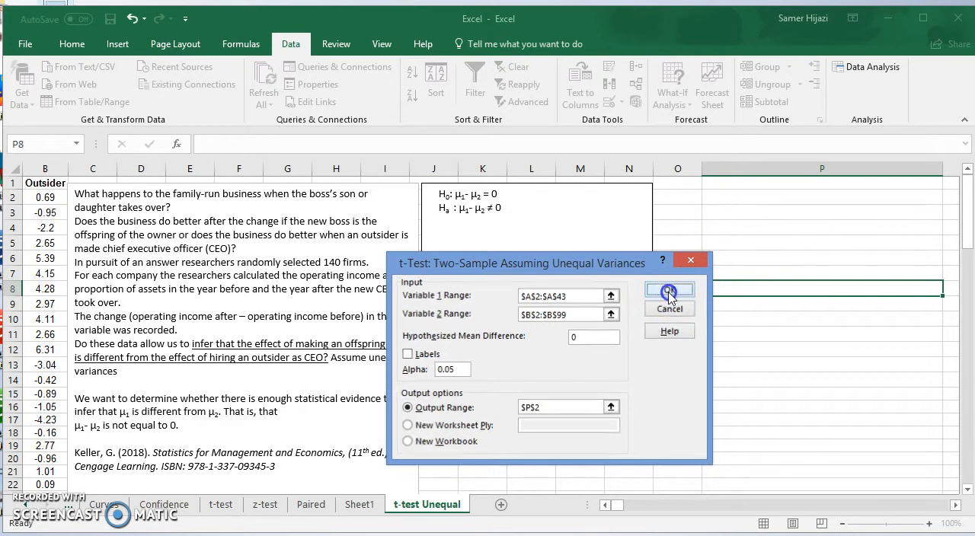
pyautogui.click(669, 295)
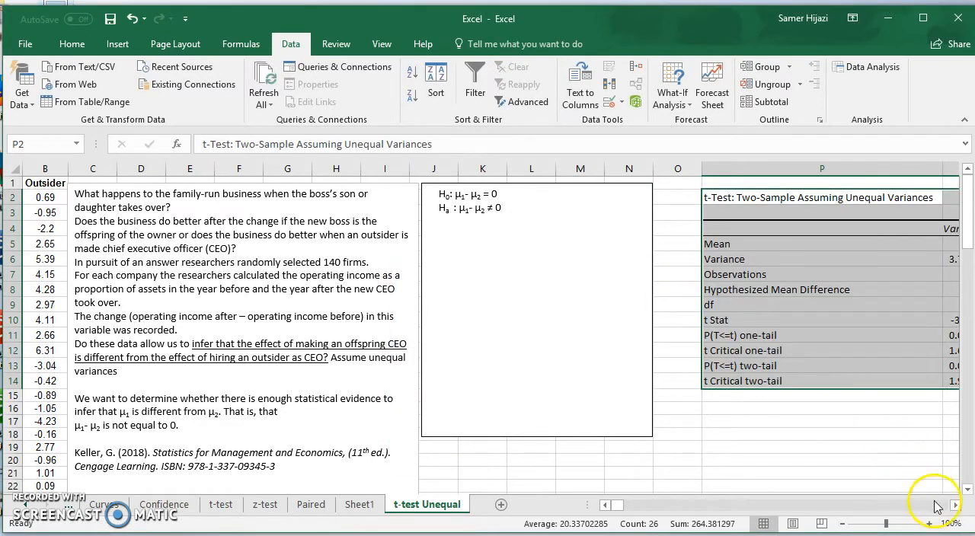
# Highlight the t Stat, two-tail p-value and critical value cells in yellow.
pyautogui.hscroll(3)
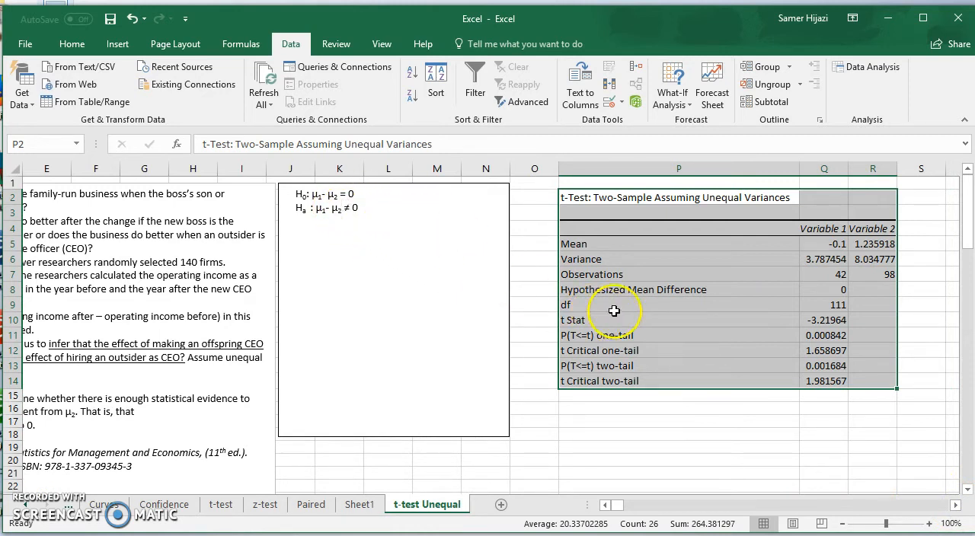
pyautogui.click(822, 320)
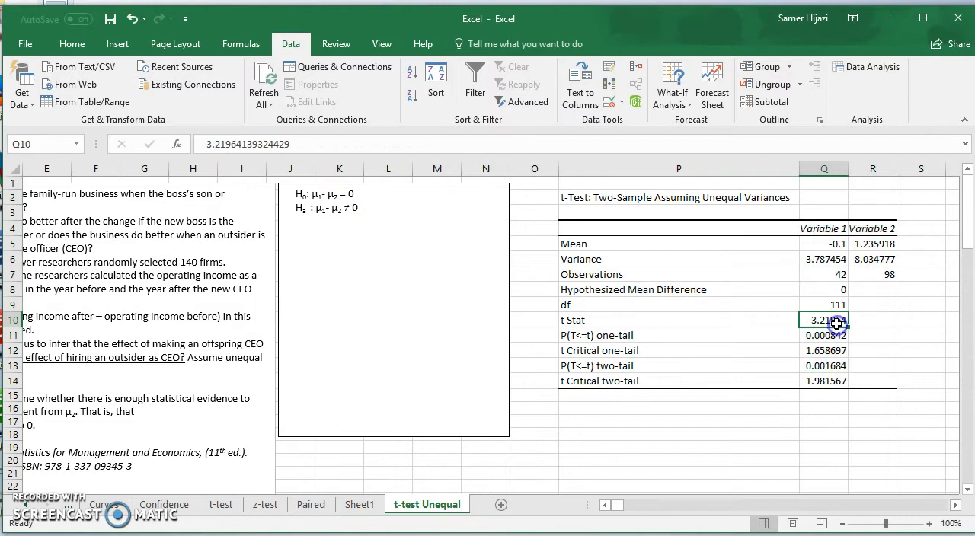
pyautogui.click(72, 43)
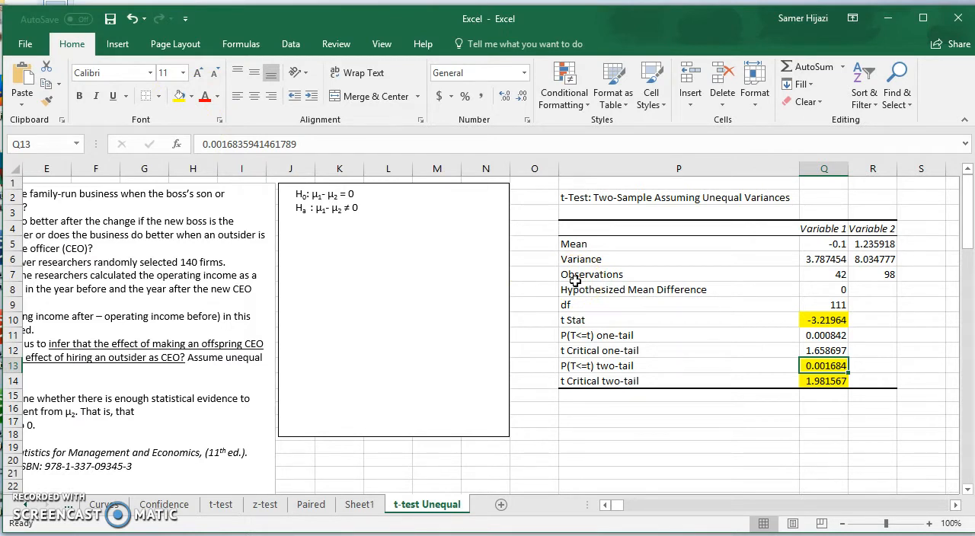
# Add p, α, C.V., test-Stat and 'Decision: Reject Null' with its conclusion below the hypotheses.
pyautogui.click(364, 262)
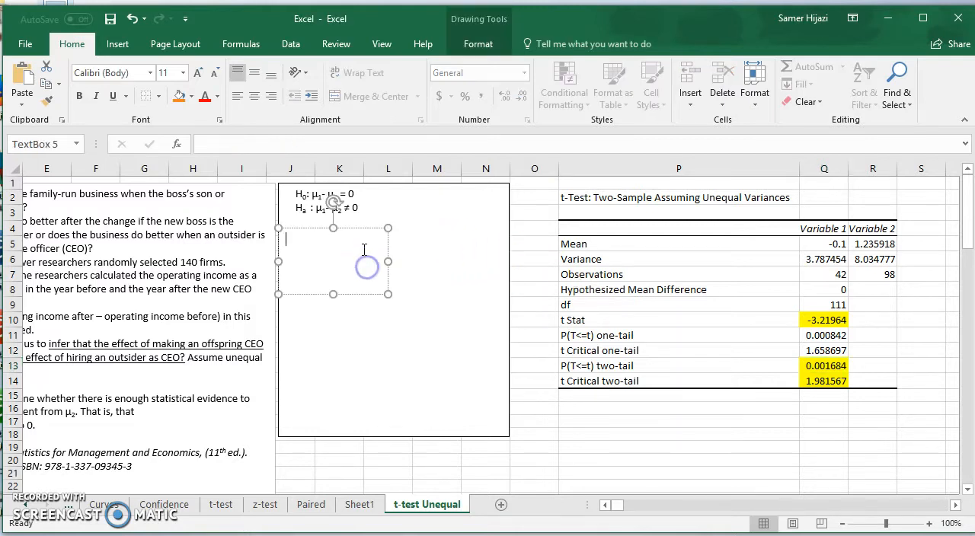
pyautogui.click(823, 366)
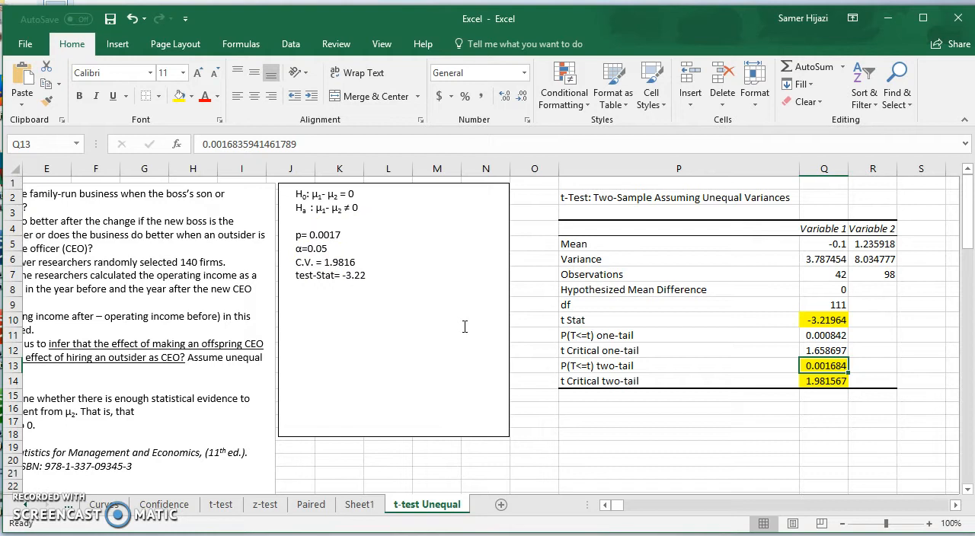
pyautogui.moveTo(387, 353)
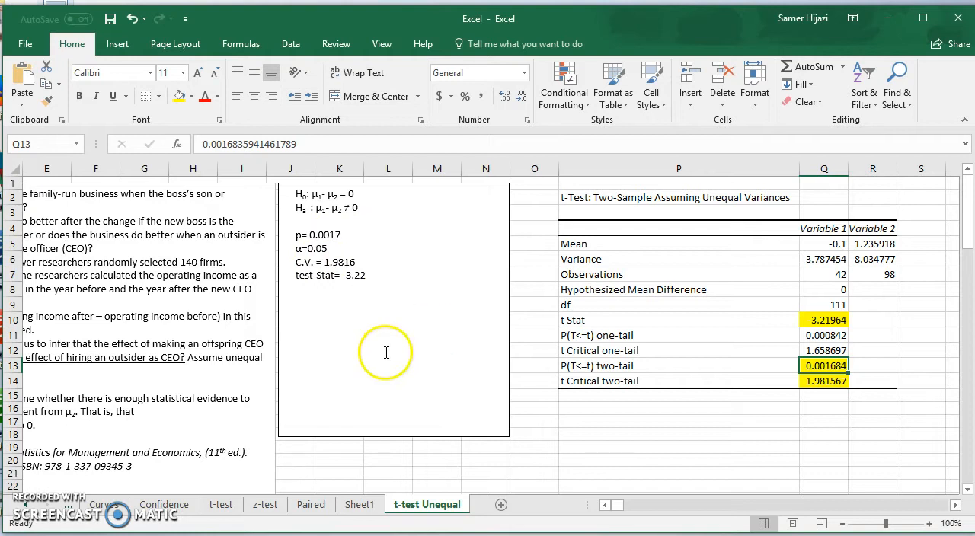
pyautogui.click(387, 354)
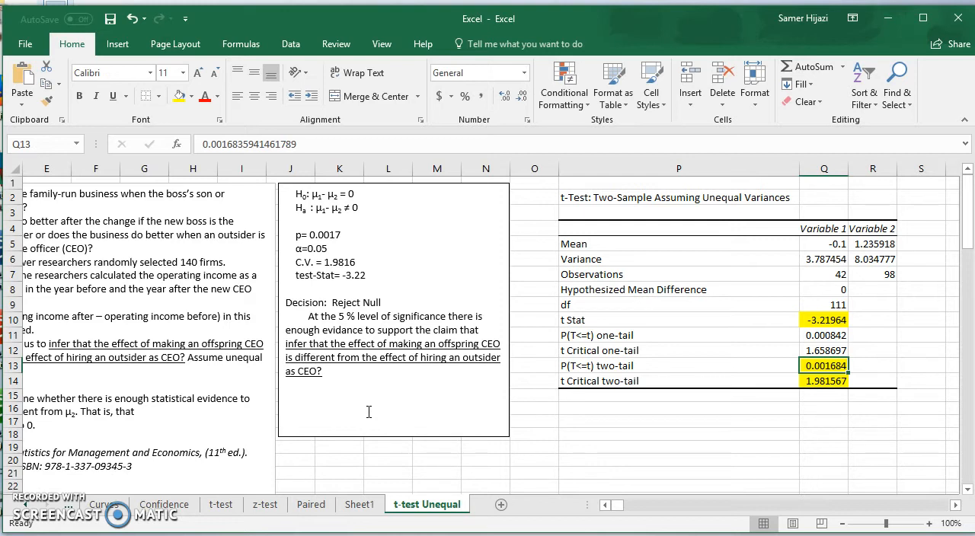
pyautogui.moveTo(427, 331)
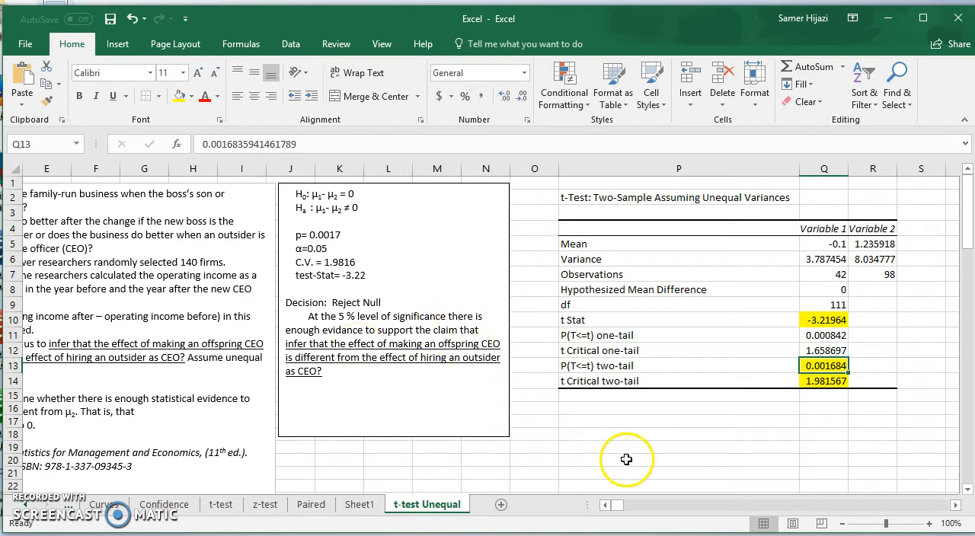
pyautogui.moveTo(587, 494)
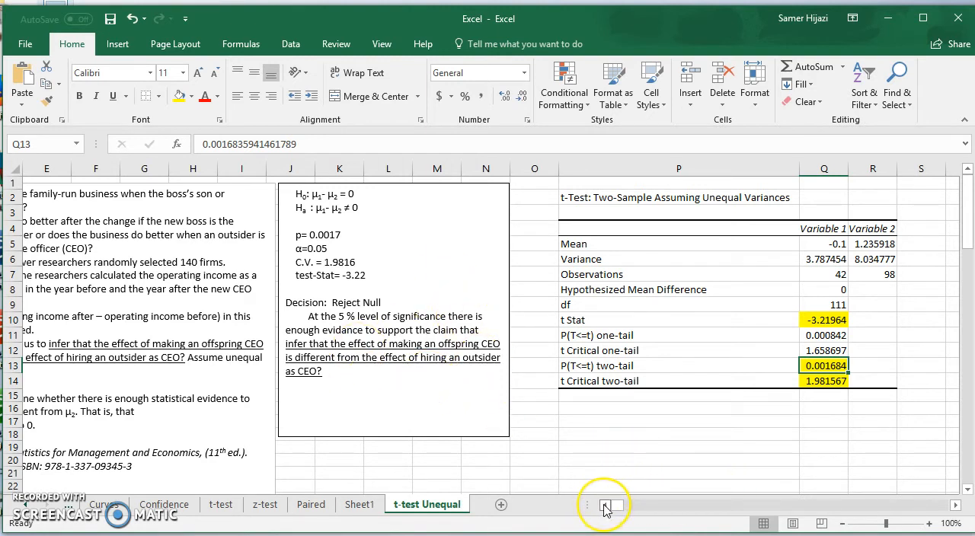
pyautogui.hscroll(-3)
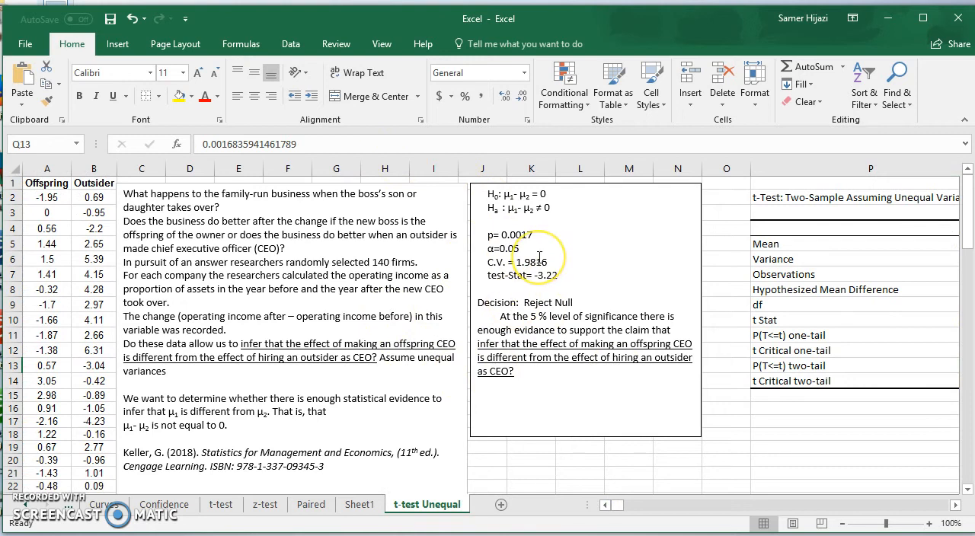
pyautogui.moveTo(366, 166)
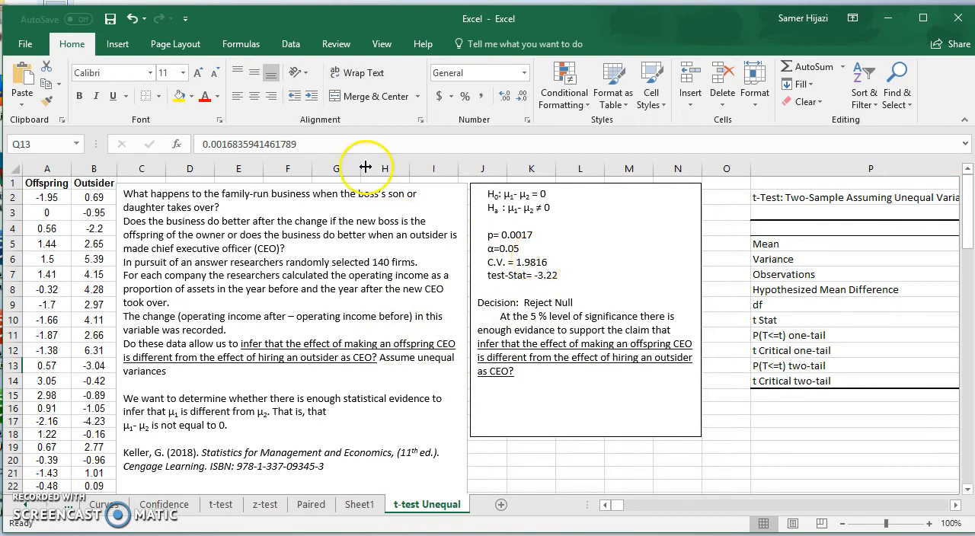
pyautogui.click(291, 43)
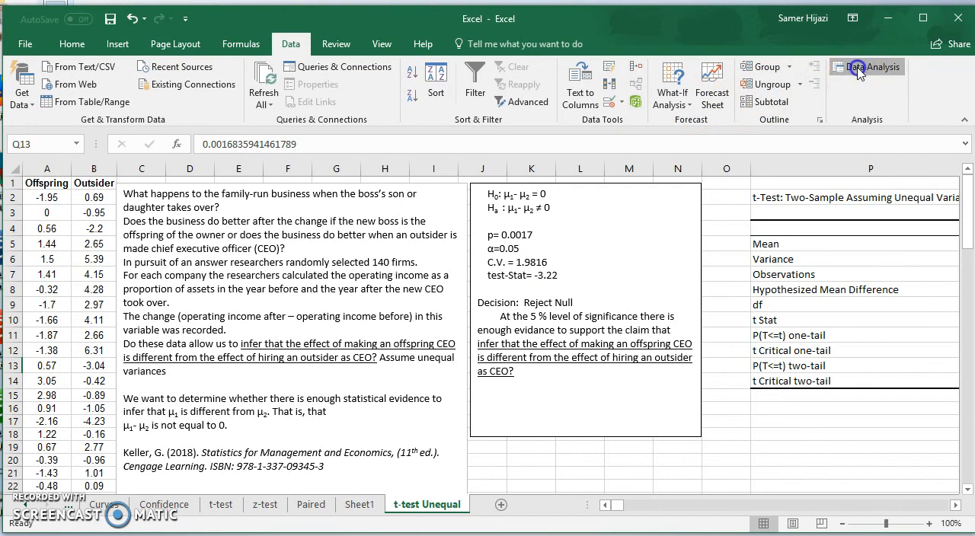
pyautogui.click(854, 67)
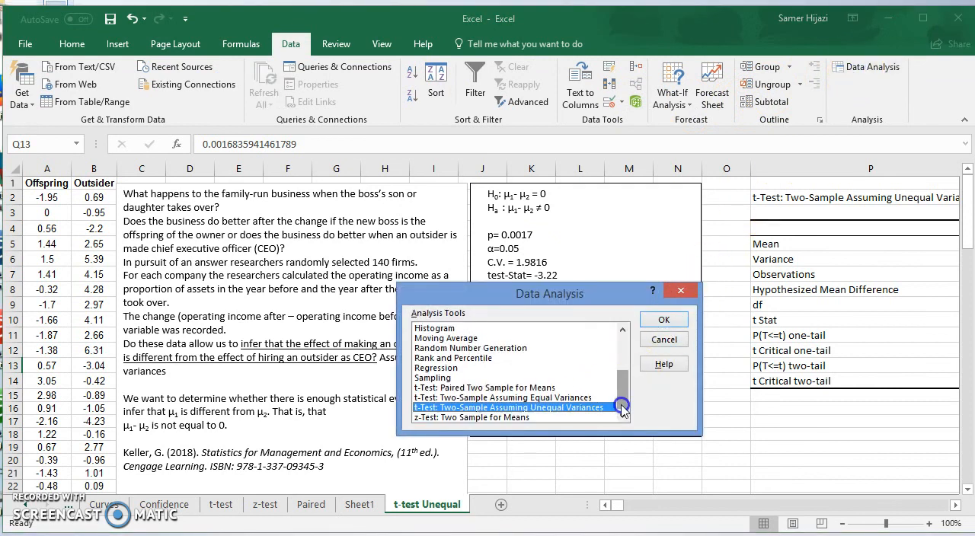
pyautogui.click(665, 320)
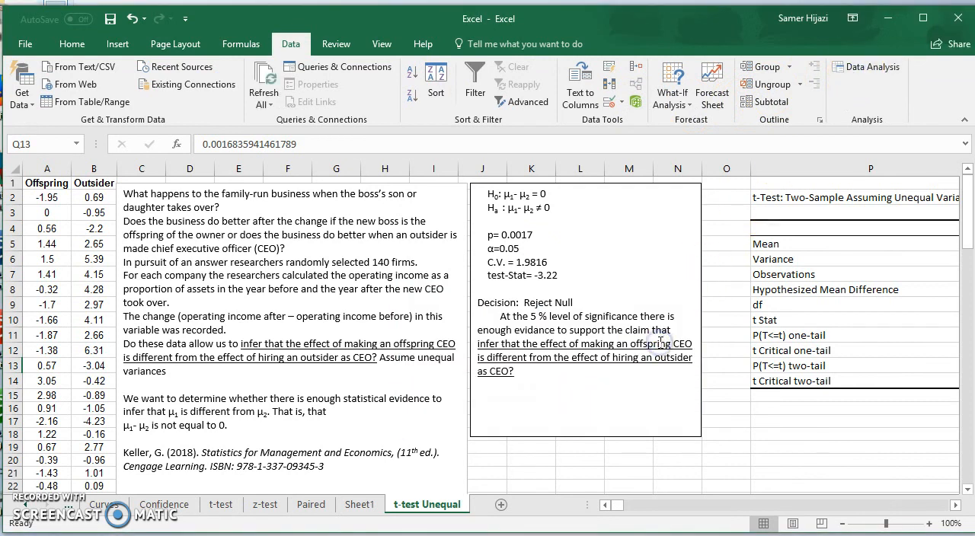